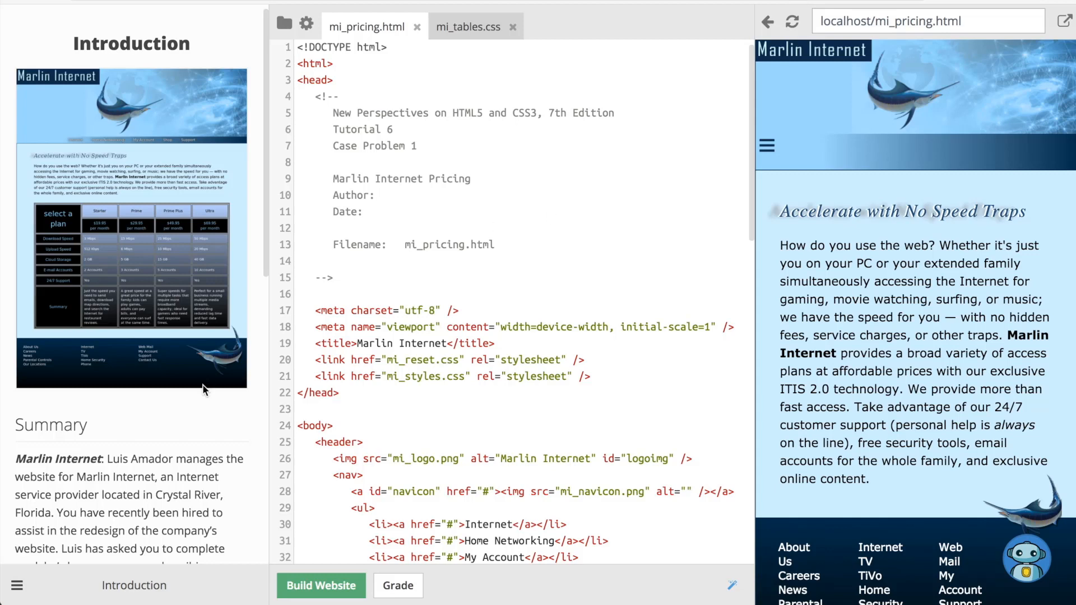
- Open the sandbox file browser and scroll through the mi_pricing.html body markup
scroll(down, 3)
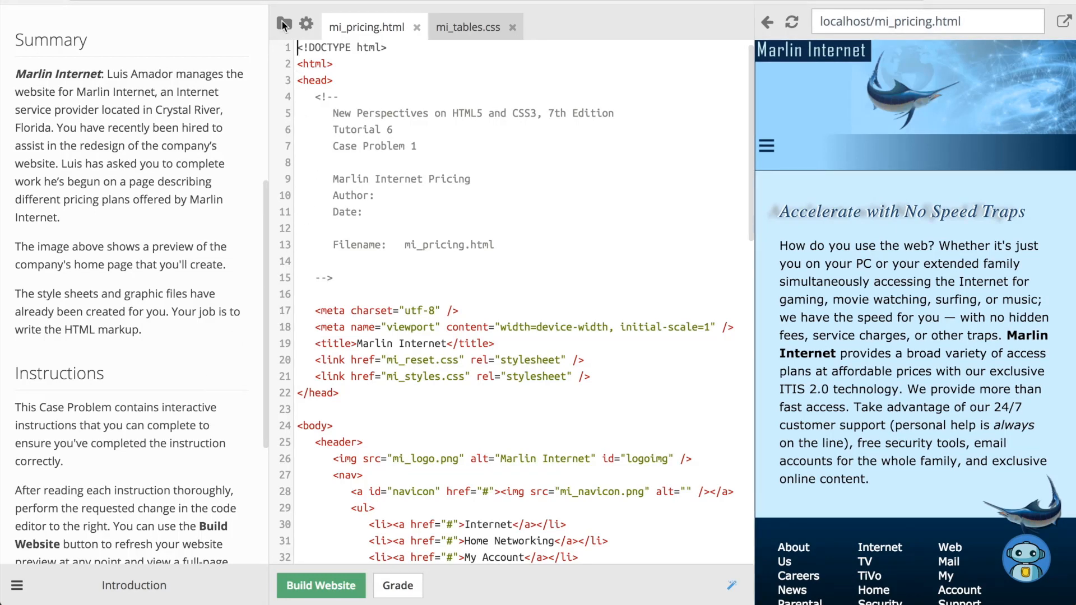
click(284, 24)
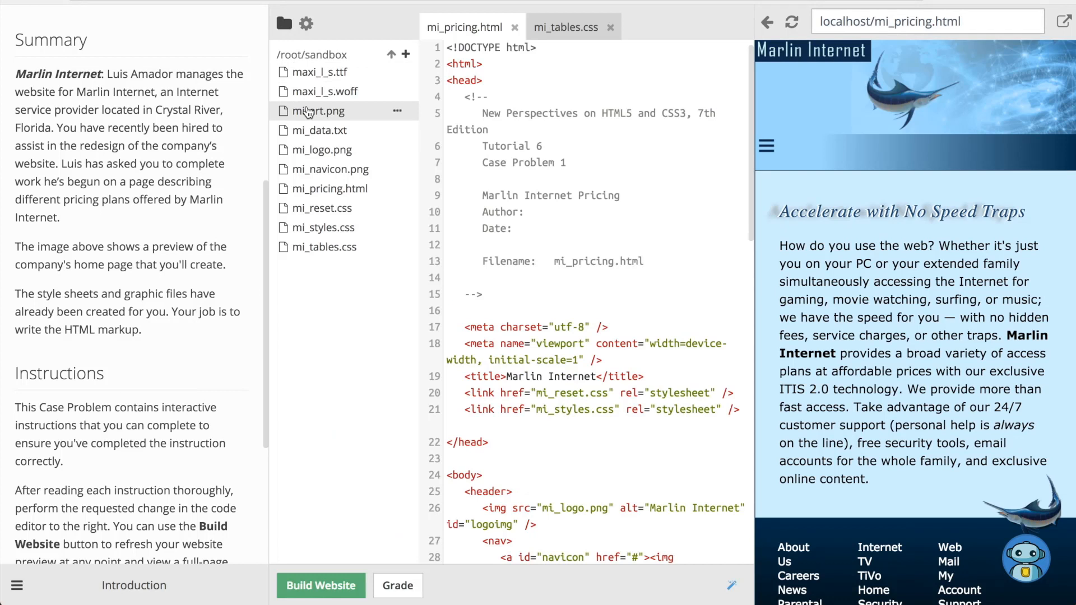
mouse_move(316, 110)
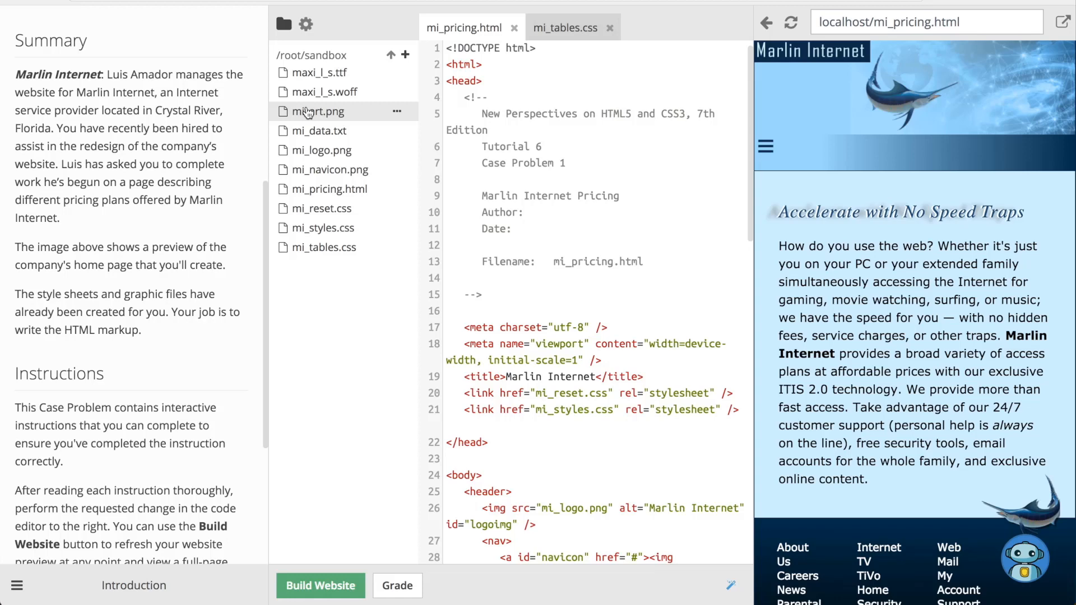
scroll(down, 3)
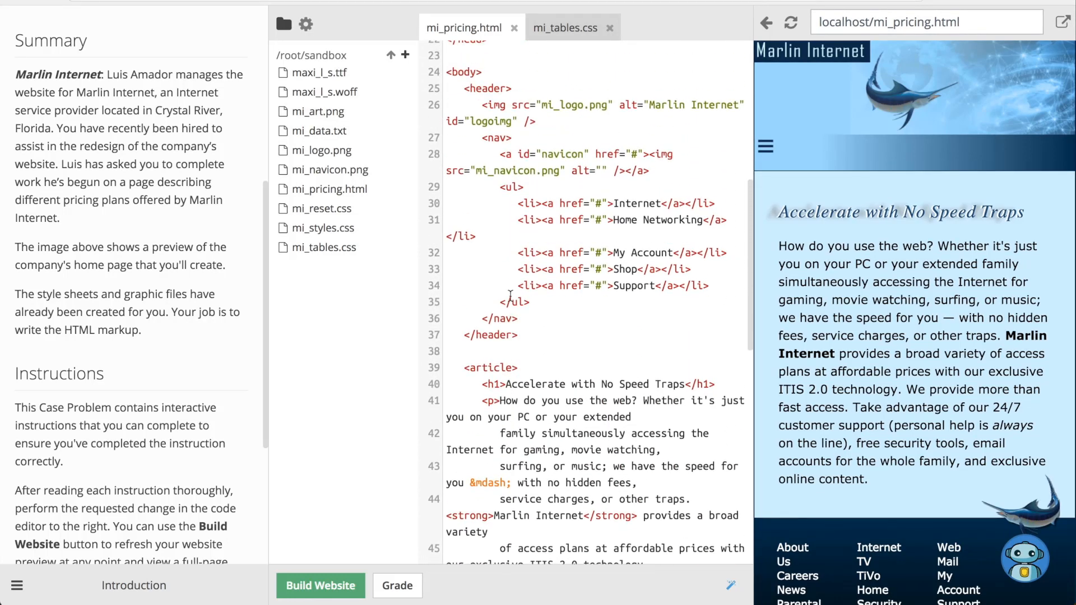
- View the mi_tables.css style sheet, then open mi_data.txt from the file browser
click(565, 28)
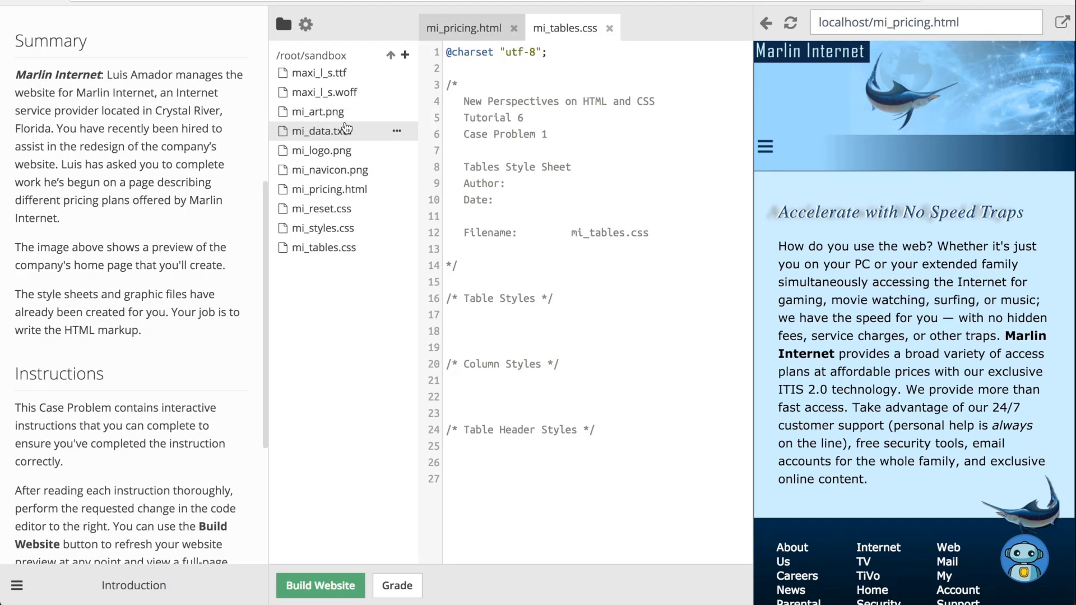
click(321, 131)
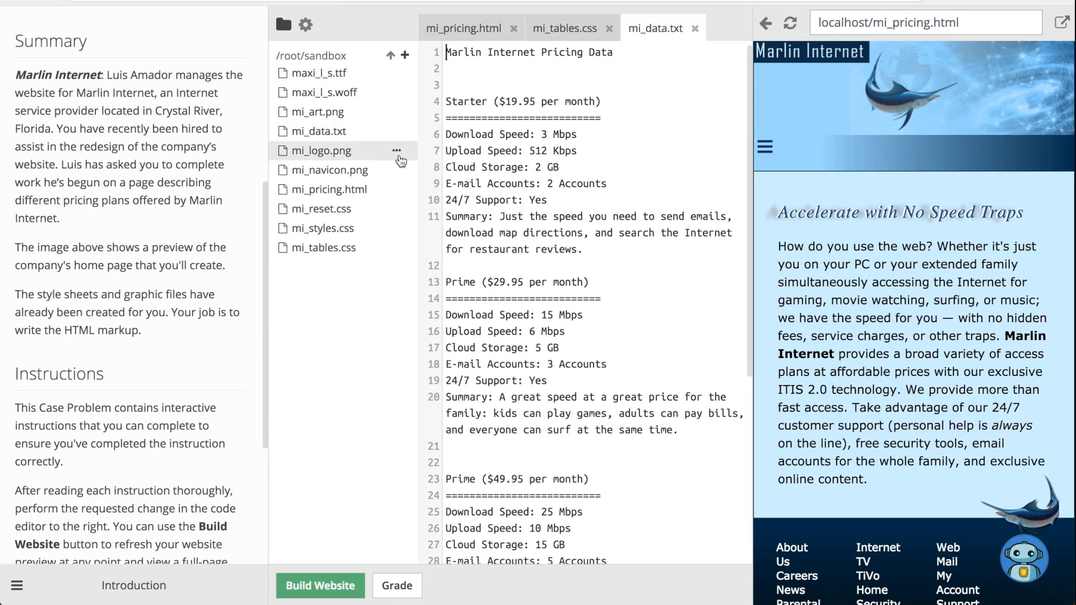
- Close the mi_data.txt tab and switch back to the mi_pricing.html tab
click(694, 28)
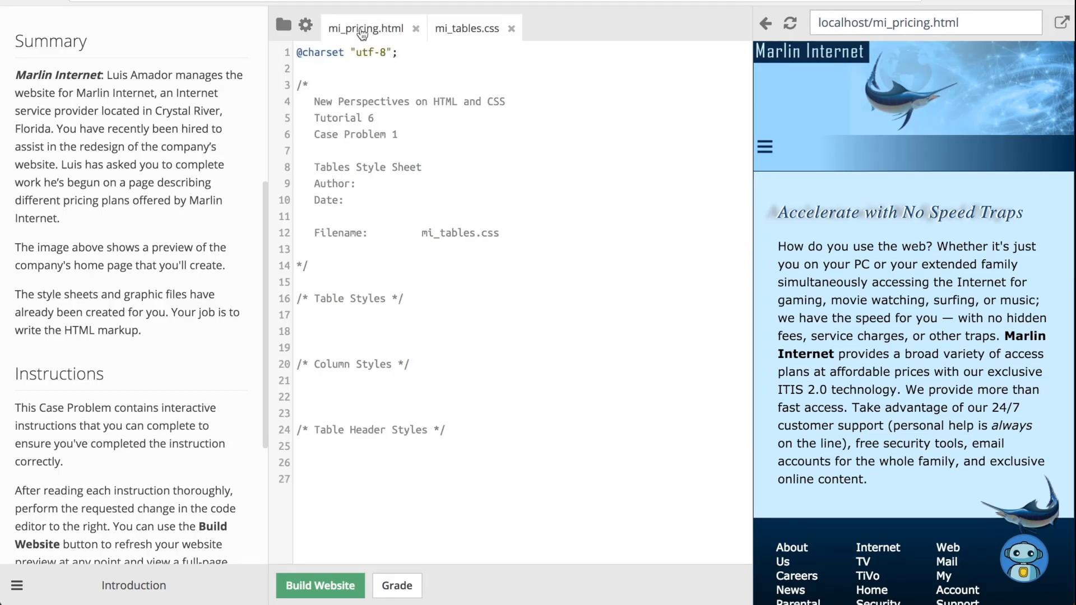
click(366, 28)
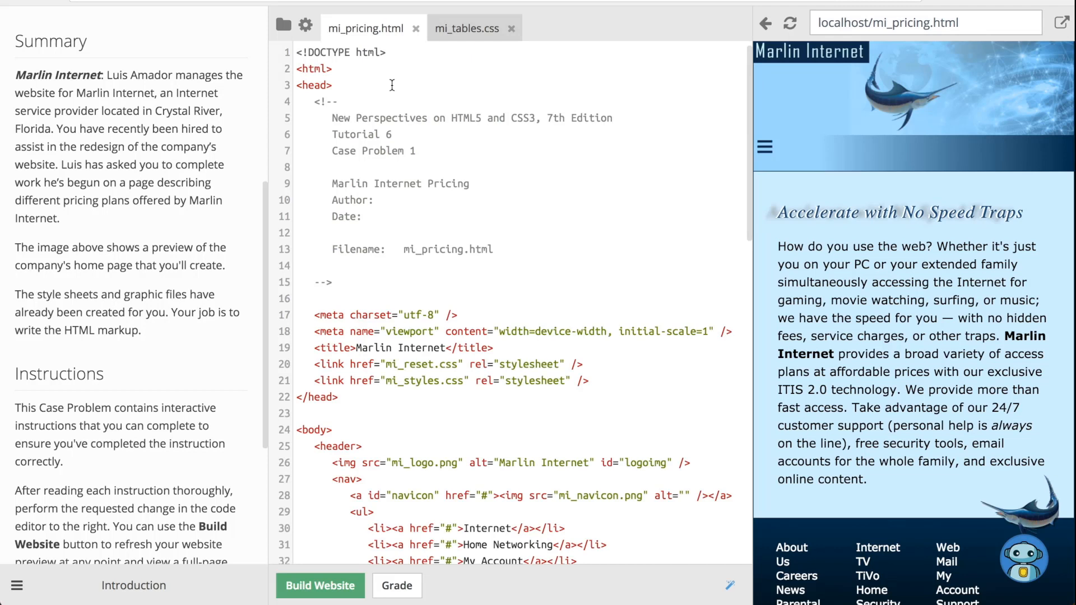